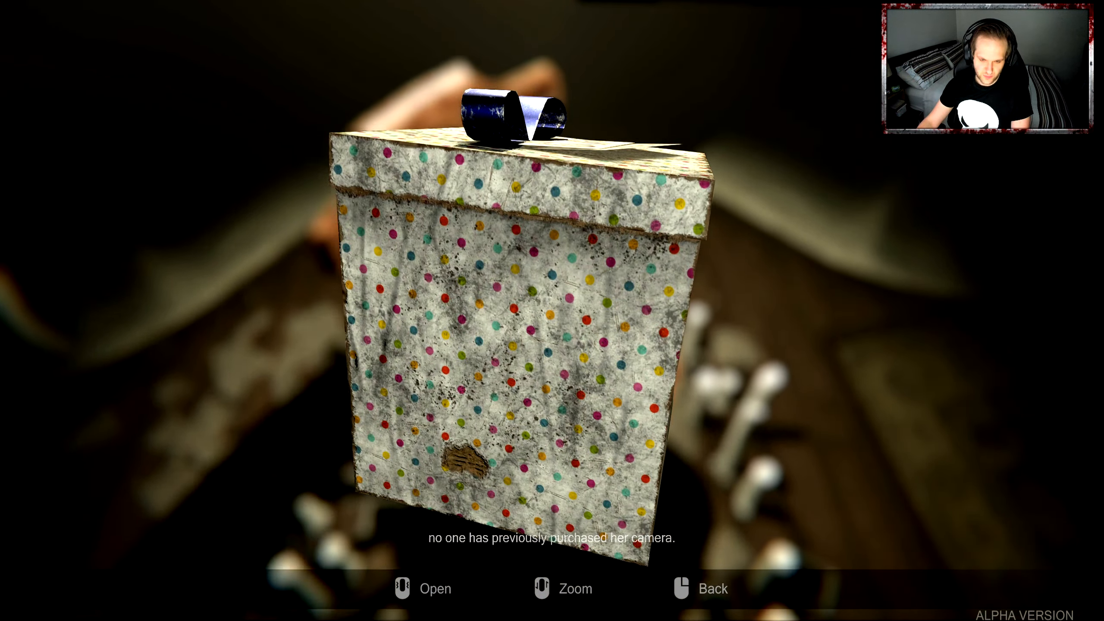
click(403, 589)
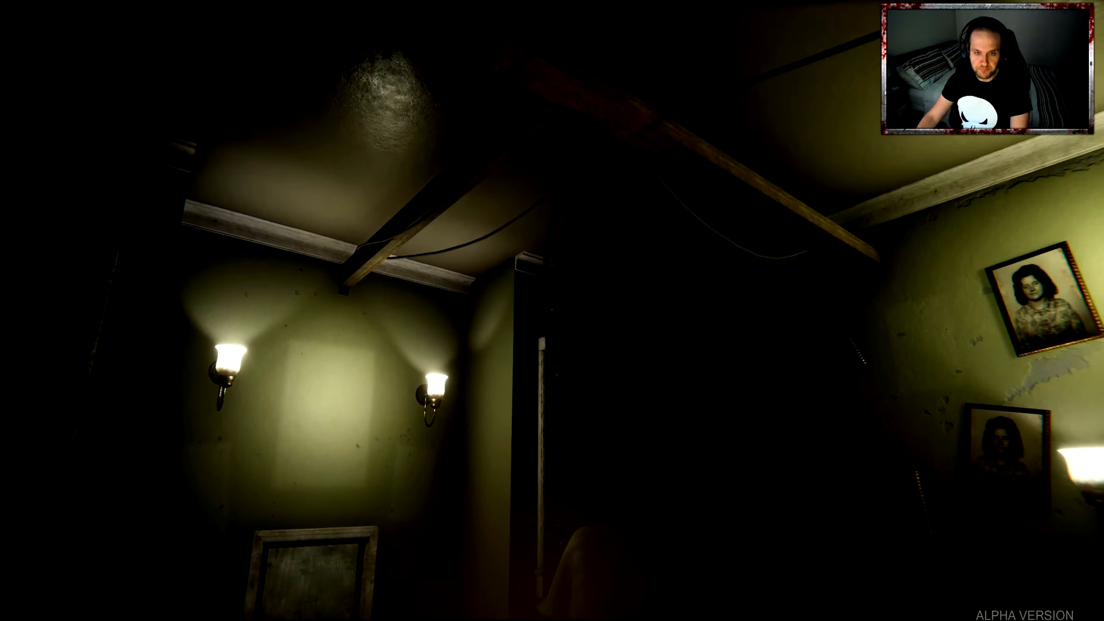
mouse_move(552, 311)
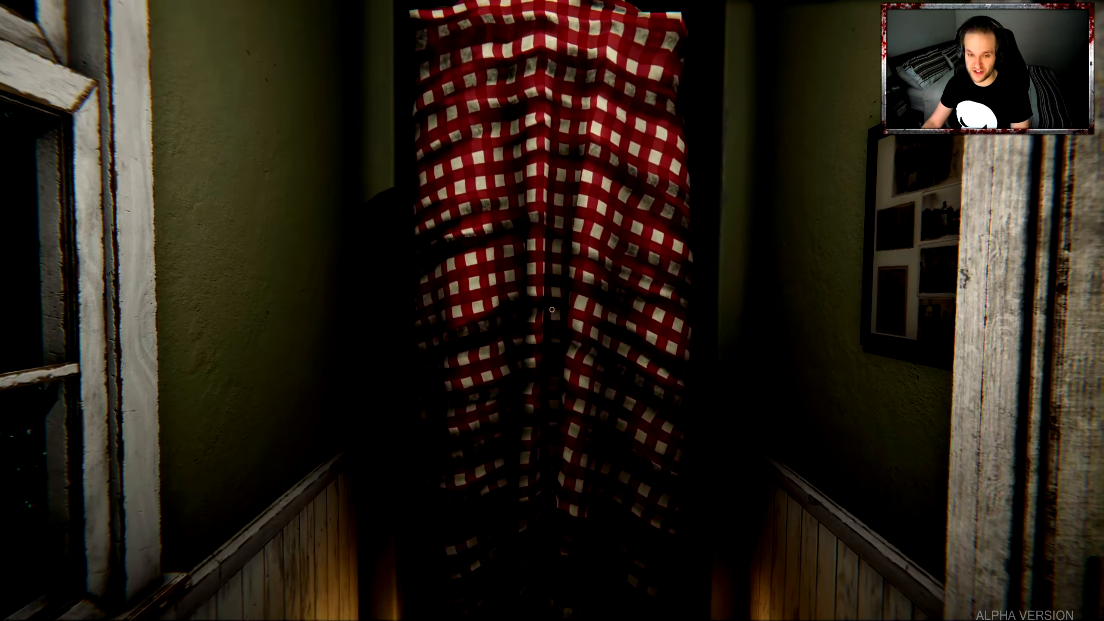
mouse_move(552, 309)
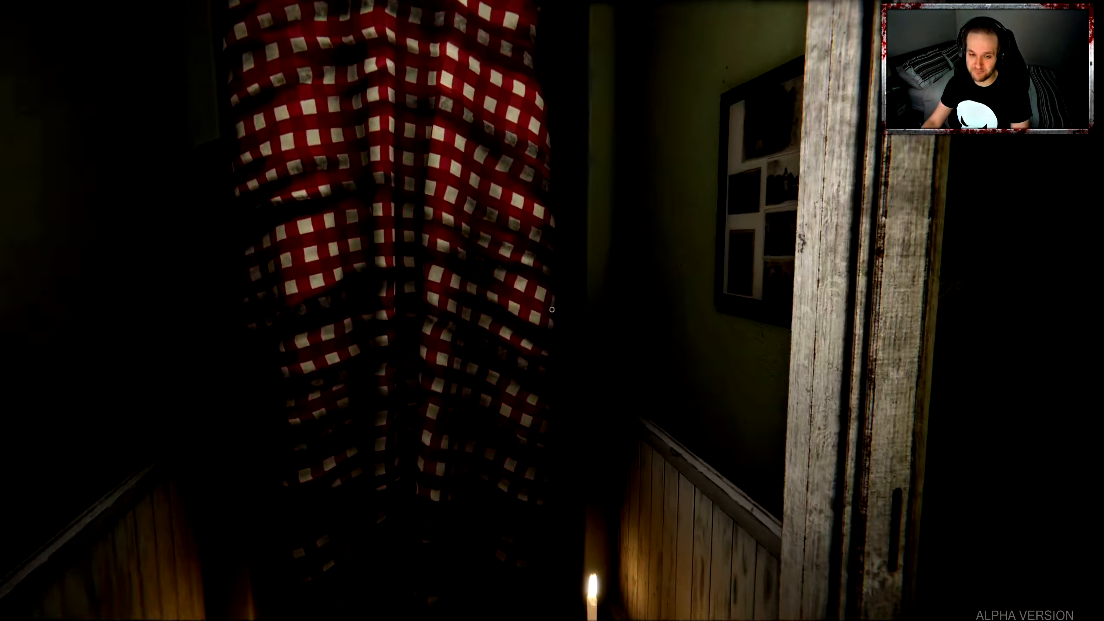